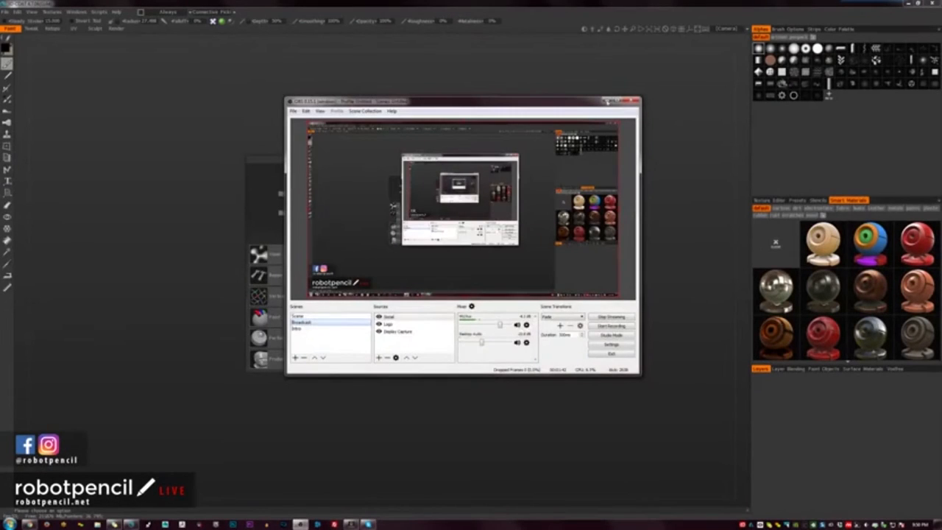
Return to the 3D-Coat start screen listing Voxel Sculpting and the other workflows
click(633, 100)
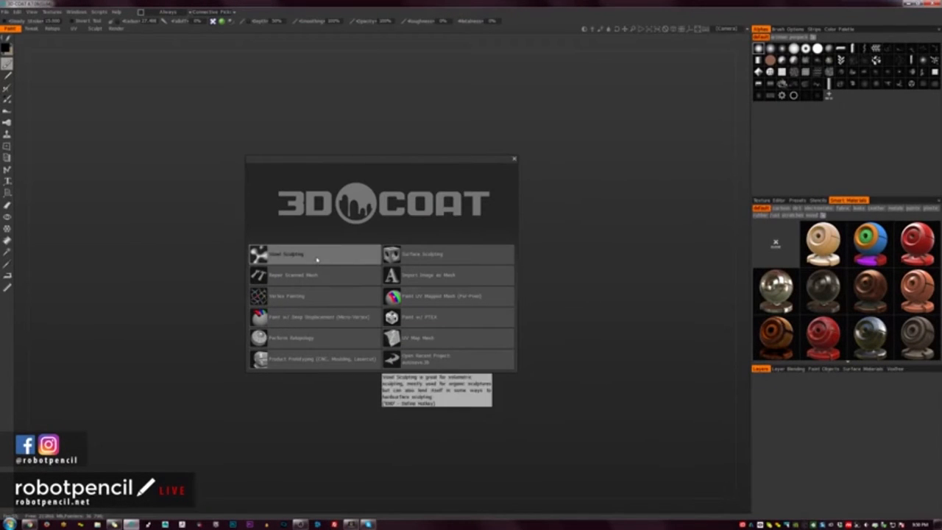
mouse_move(625, 271)
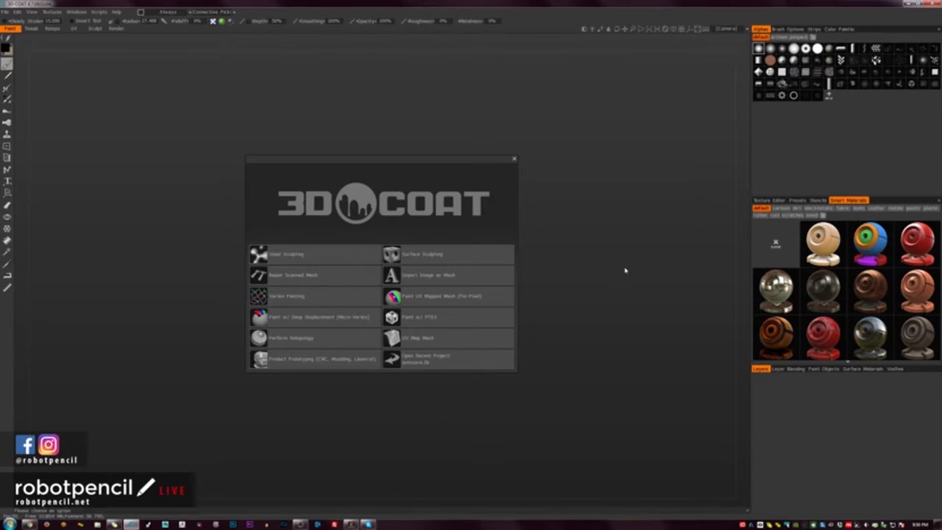
mouse_move(400, 279)
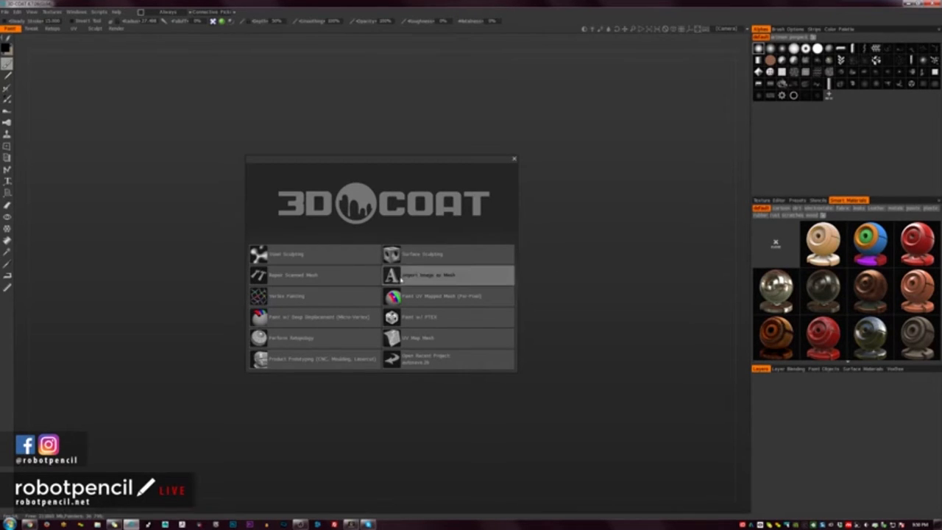
mouse_move(332, 257)
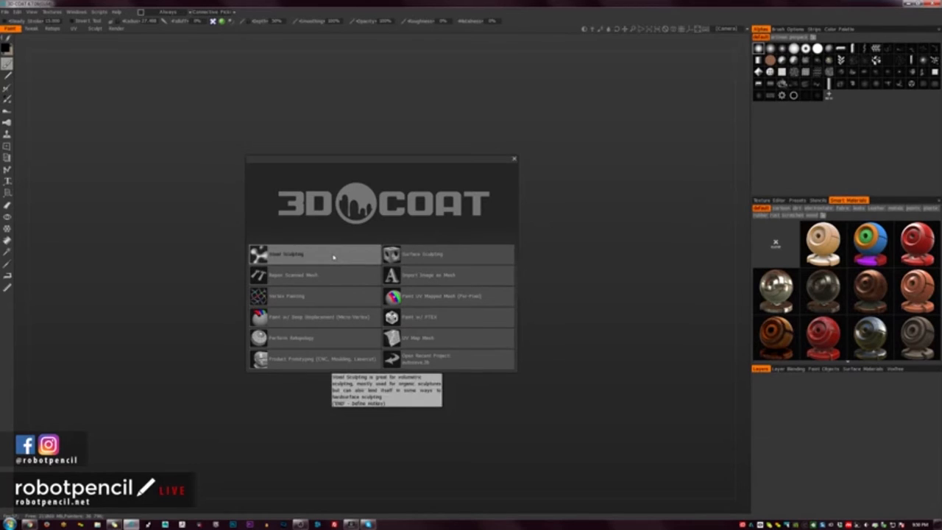
Start a Voxel Sculpting scene and pull the skin-toned sphere into a teardrop form
click(286, 253)
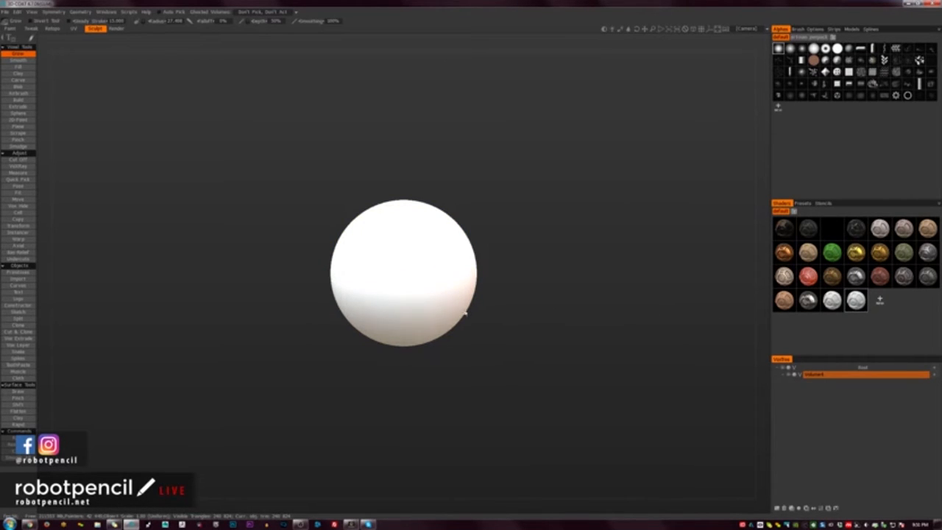
click(18, 200)
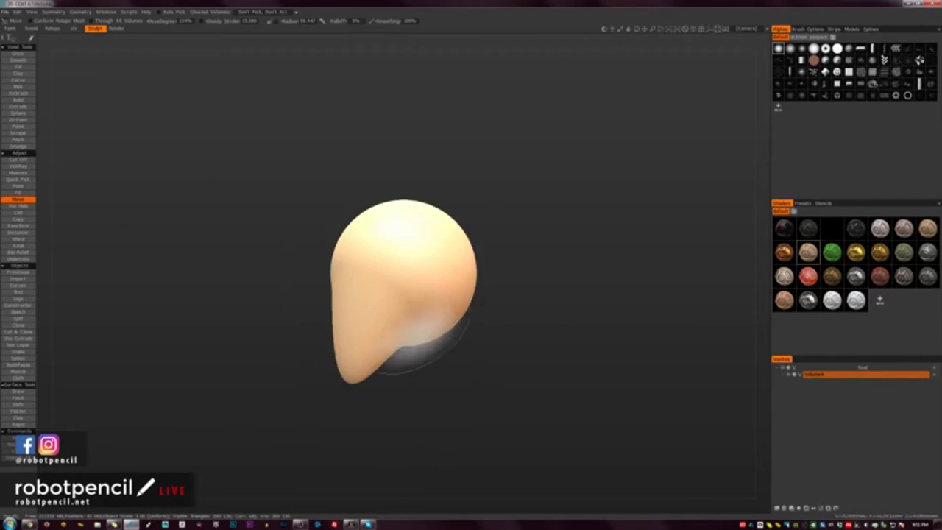
click(831, 253)
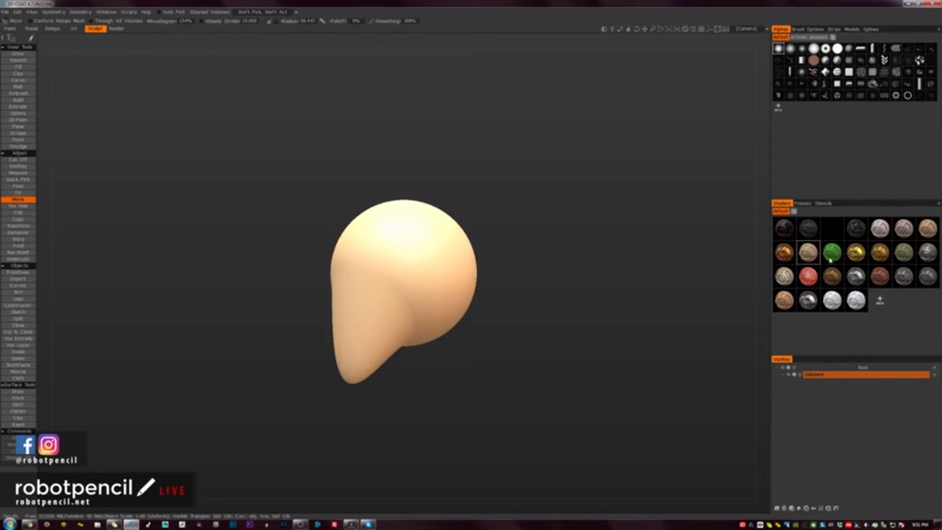
Apply the green material swatch to the teardrop sculpt
click(831, 251)
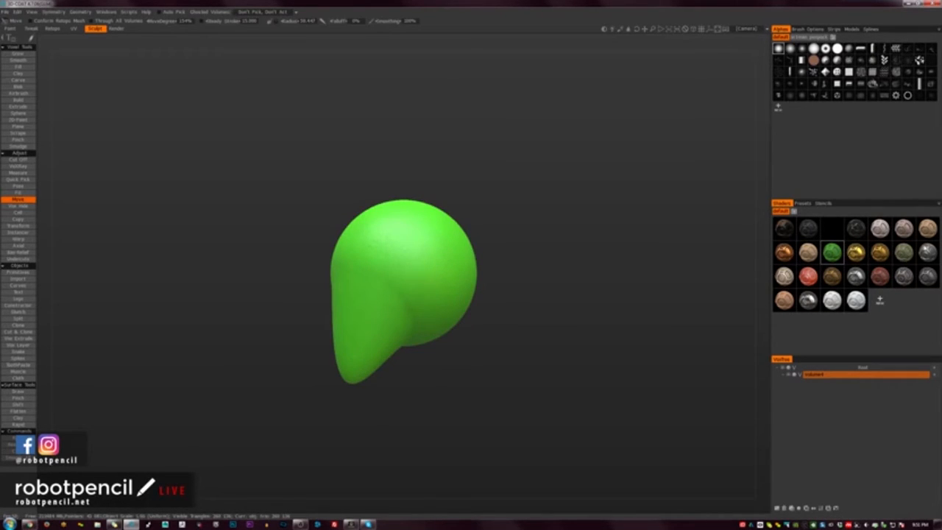
mouse_move(880, 253)
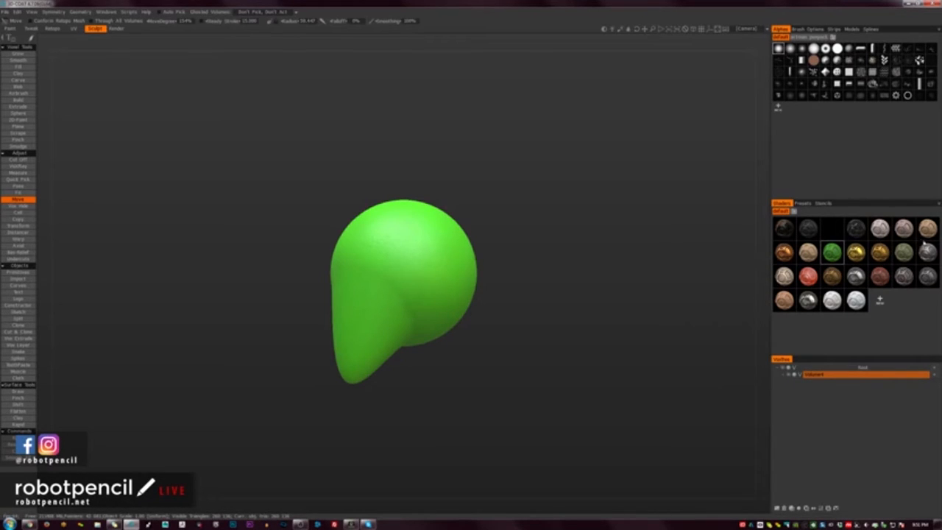
click(832, 253)
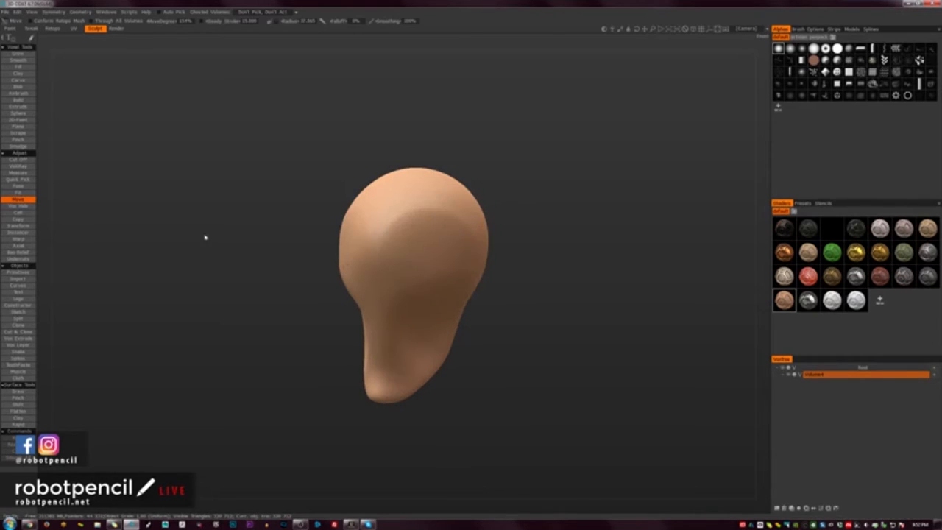
mouse_move(17, 68)
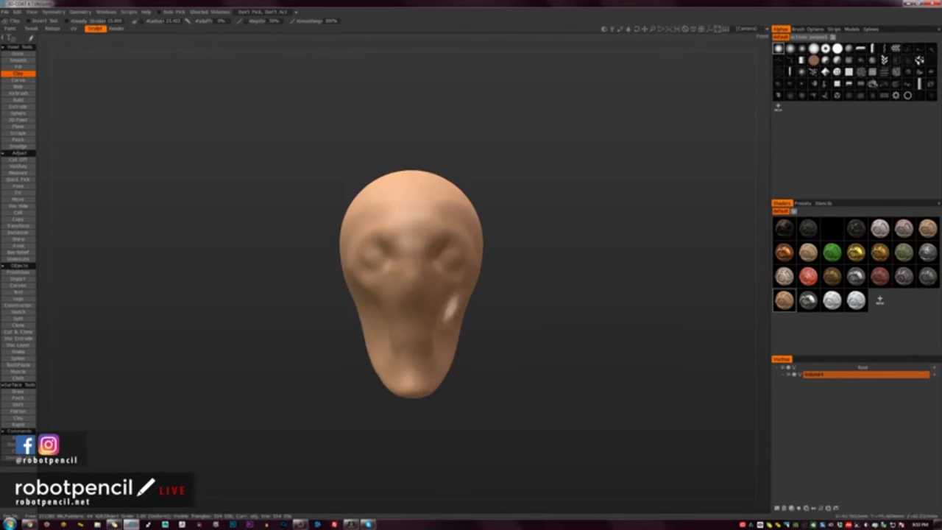
Deepen the eye sockets from a side view, then switch to Surface sculpting mode
drag(412, 279, 442, 309)
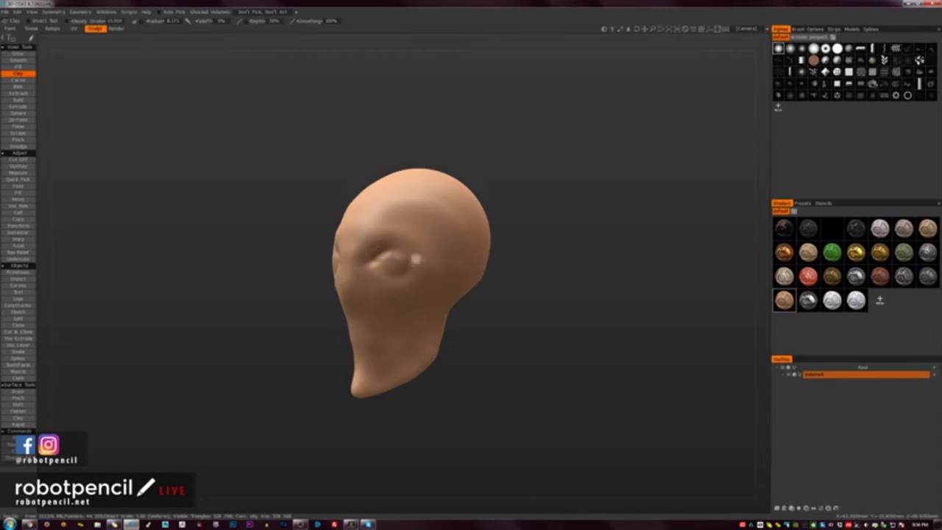
click(410, 262)
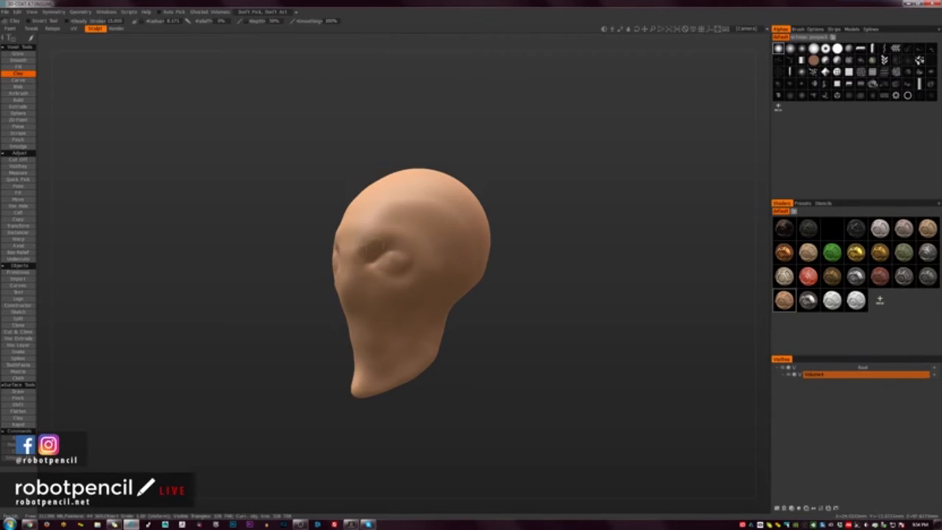
drag(412, 280, 397, 287)
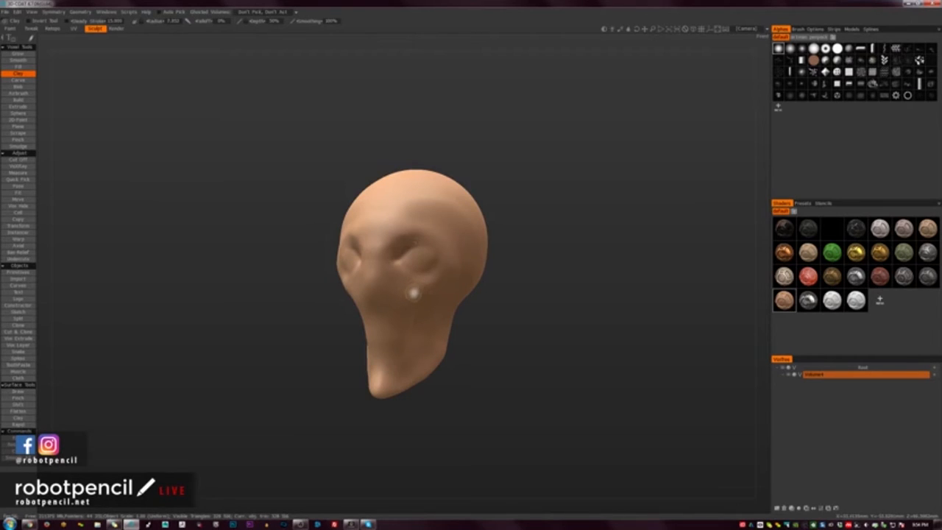
click(414, 294)
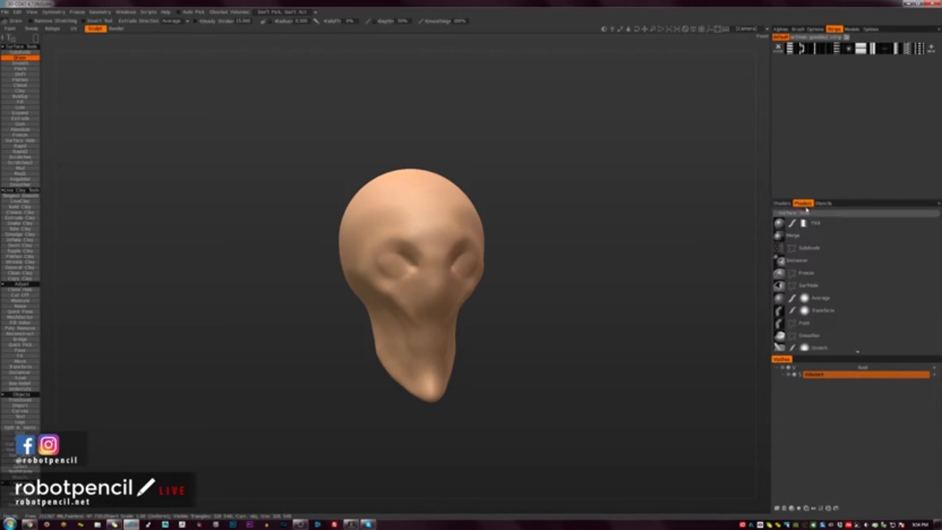
Choose a Crease-style surface brush and carve raised brow ridges above the eyes
click(781, 203)
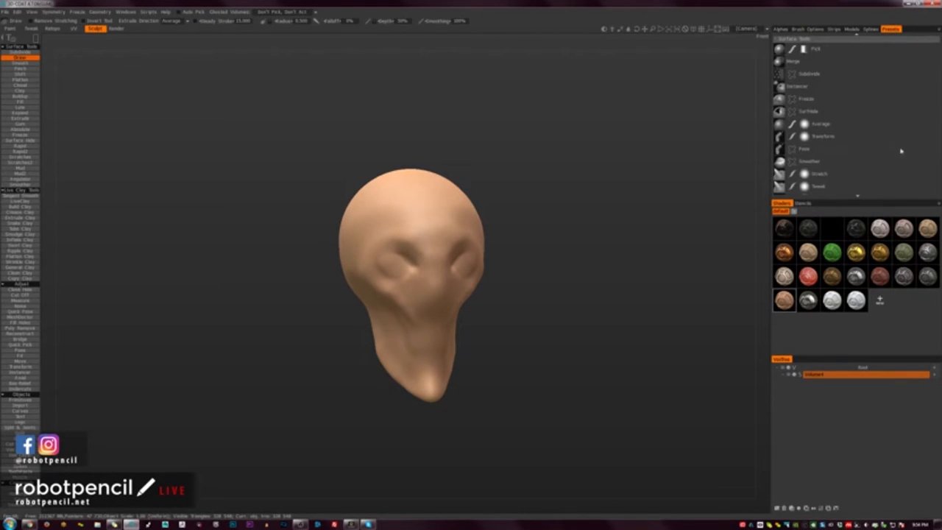
scroll(down, 3)
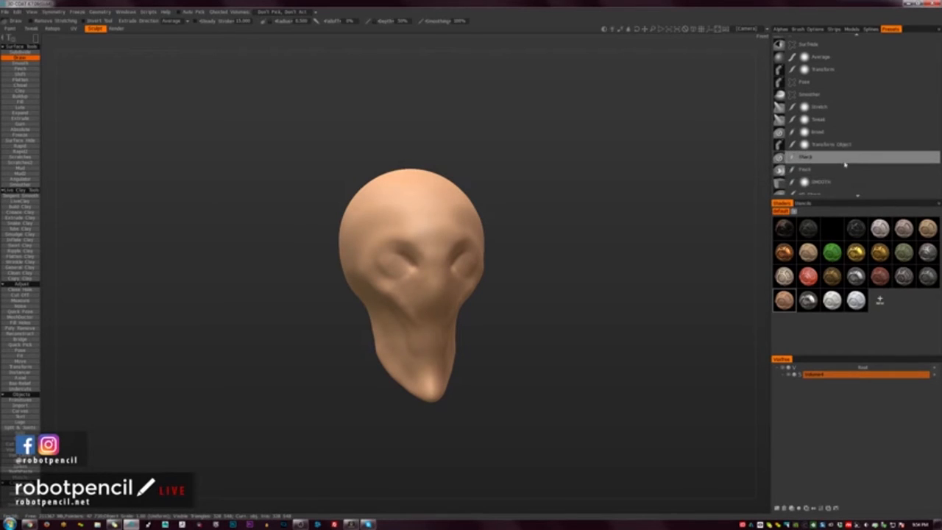
click(821, 183)
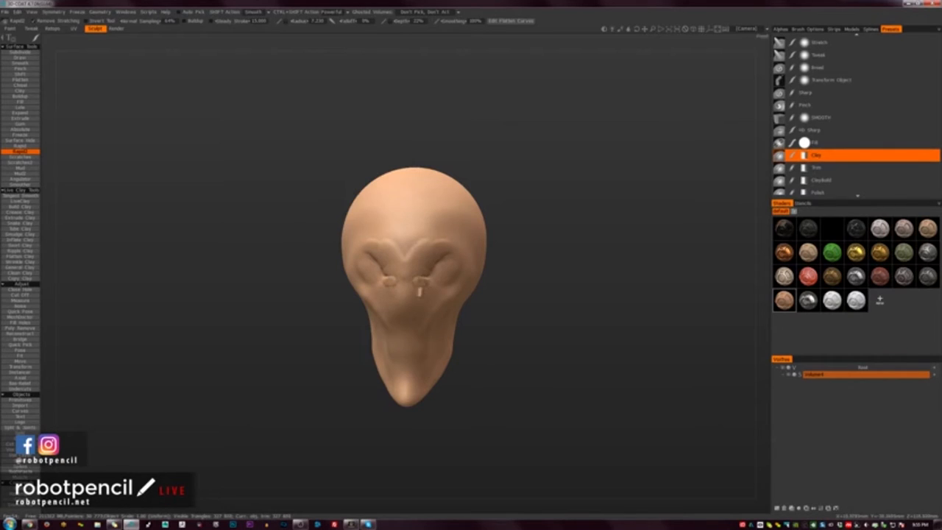
Build fleshy symmetric folds around the eye sockets with the Clay brush
click(441, 262)
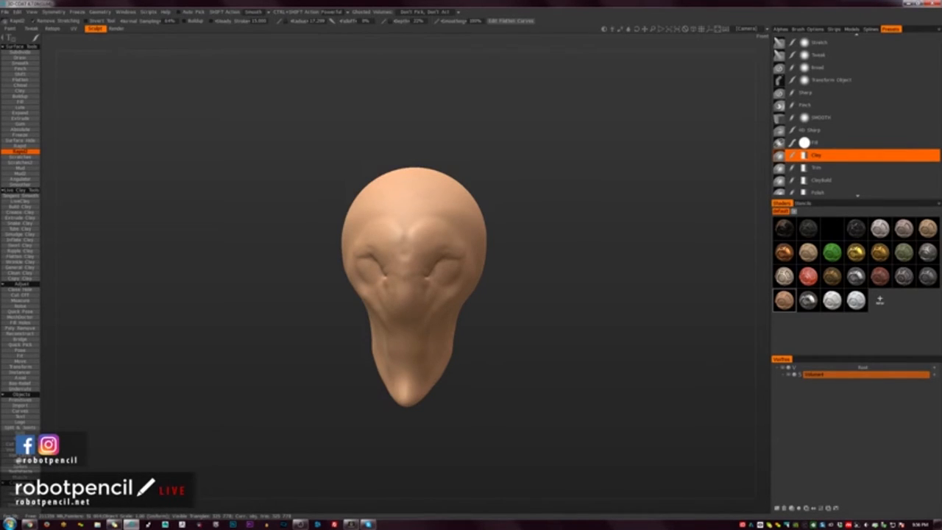
mouse_move(518, 274)
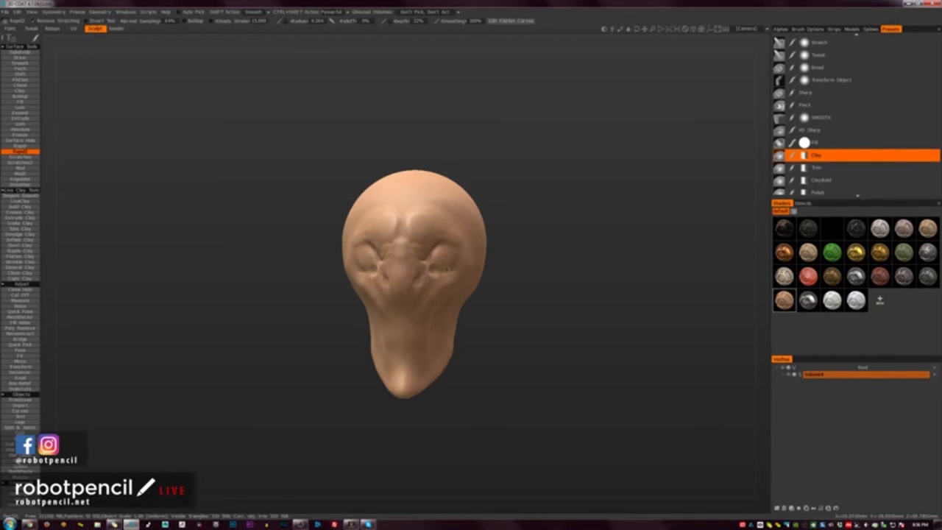
drag(412, 280, 412, 265)
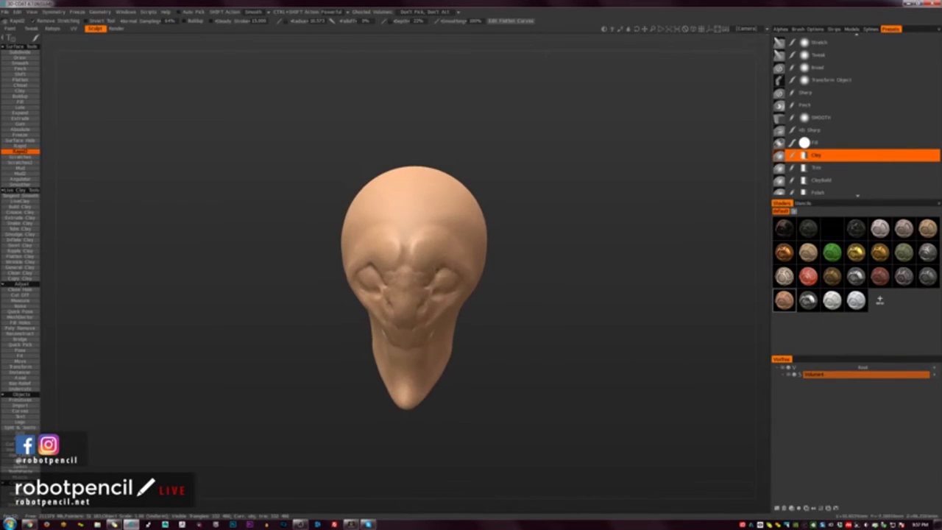
Deepen the brow and eye sockets from a three-quarter view
drag(413, 250, 442, 242)
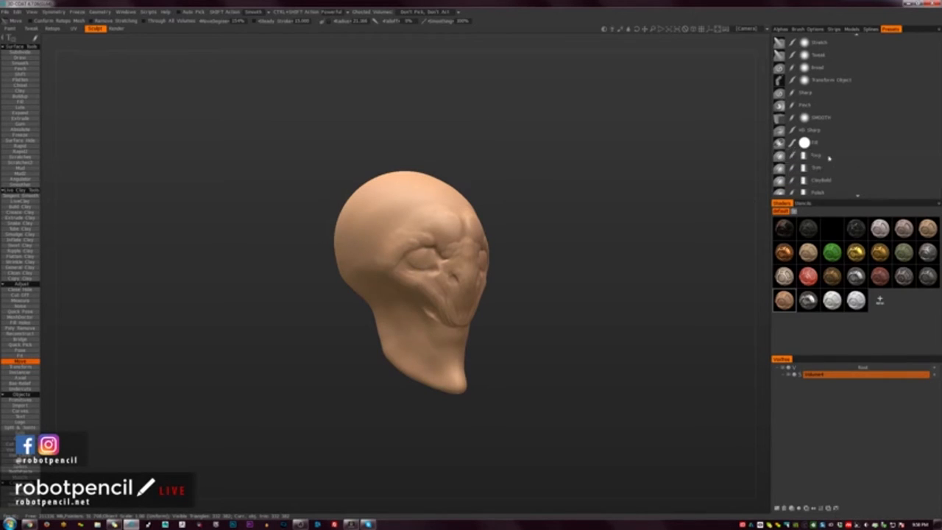
Add wrinkled folds around the mouth and cheeks with the Clay brush
click(817, 154)
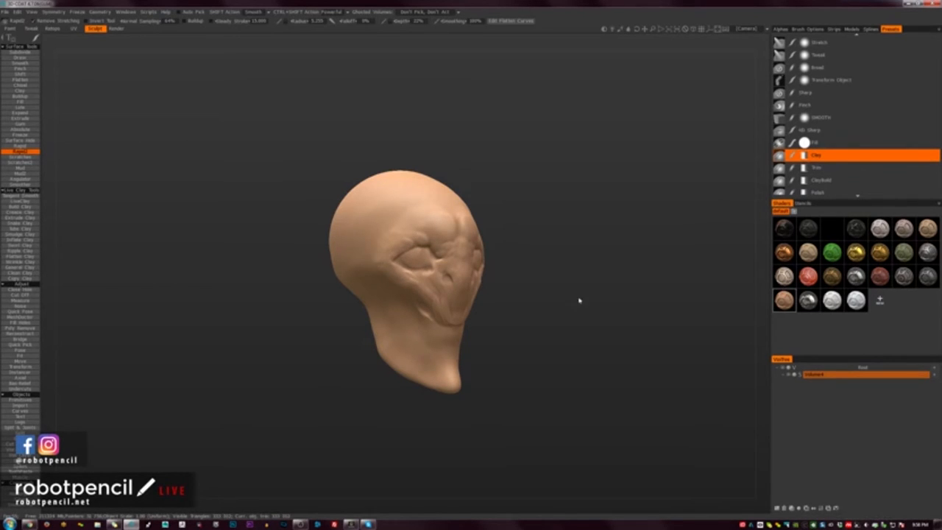
drag(580, 301, 474, 318)
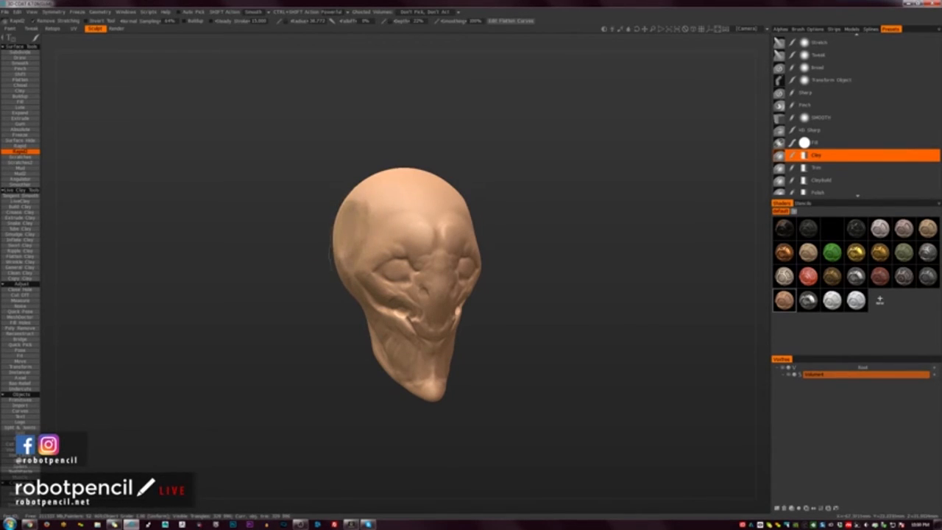
Sculpt a vertical crease down the forehead and roughen the cheek skin
drag(405, 279, 398, 264)
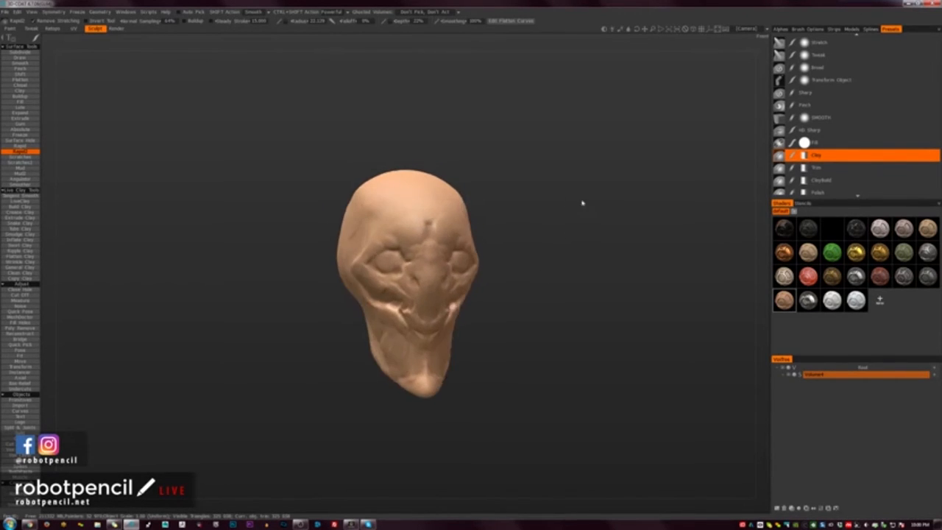
drag(405, 280, 383, 265)
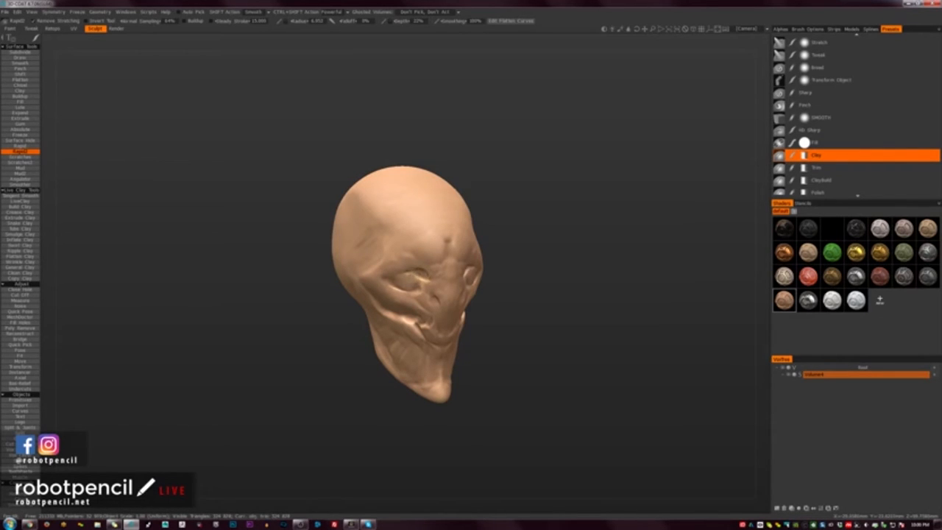
drag(412, 294, 412, 280)
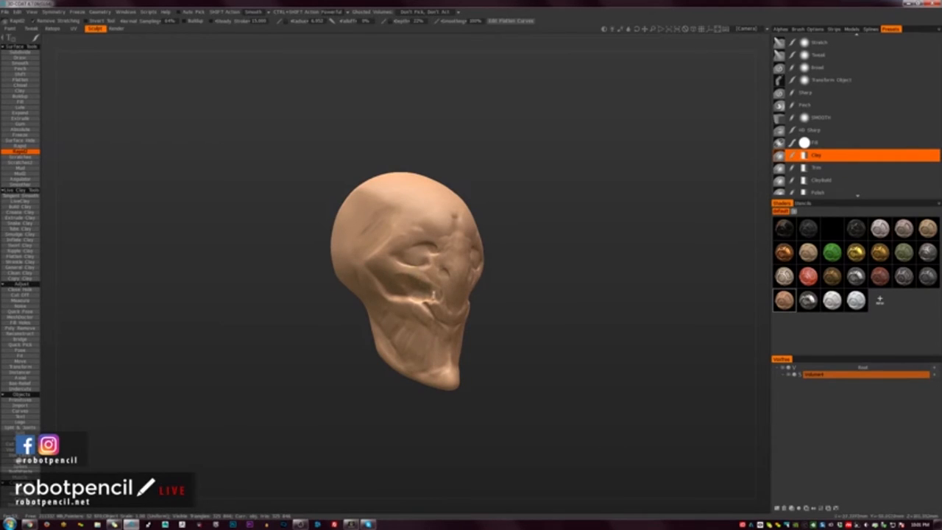
Sharpen the folds around the eyes, nose and mouth up close
drag(412, 279, 409, 265)
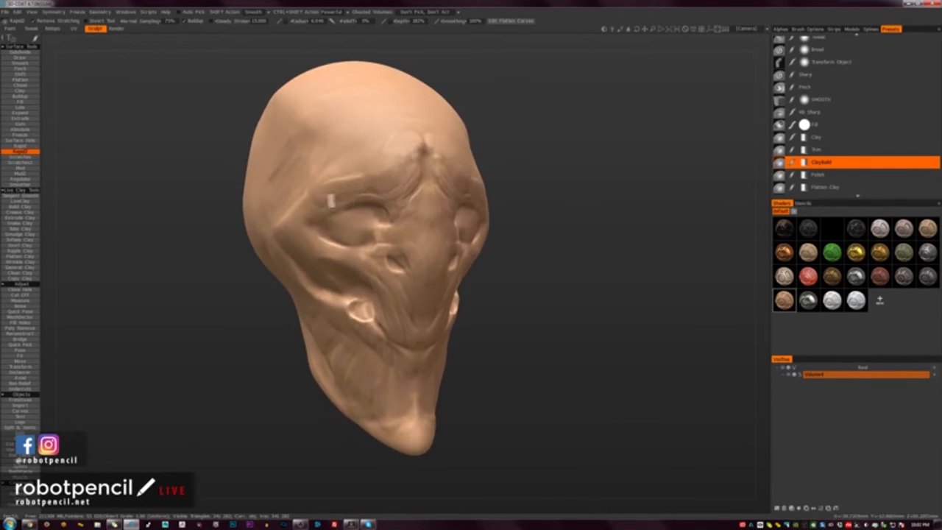
Switch to a different sculpting brush to deepen the forehead crease
click(817, 150)
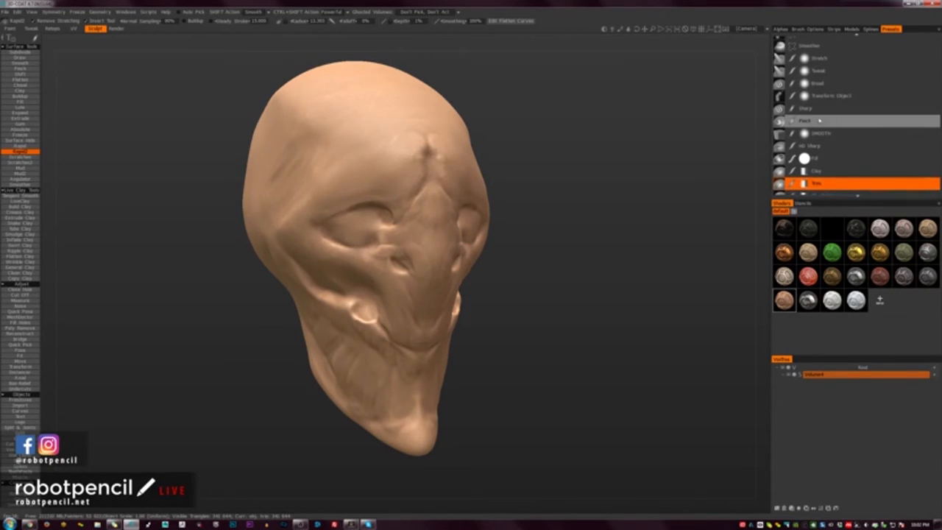
Select a sculpting brush for carving folds around the brow and eye sockets
click(846, 146)
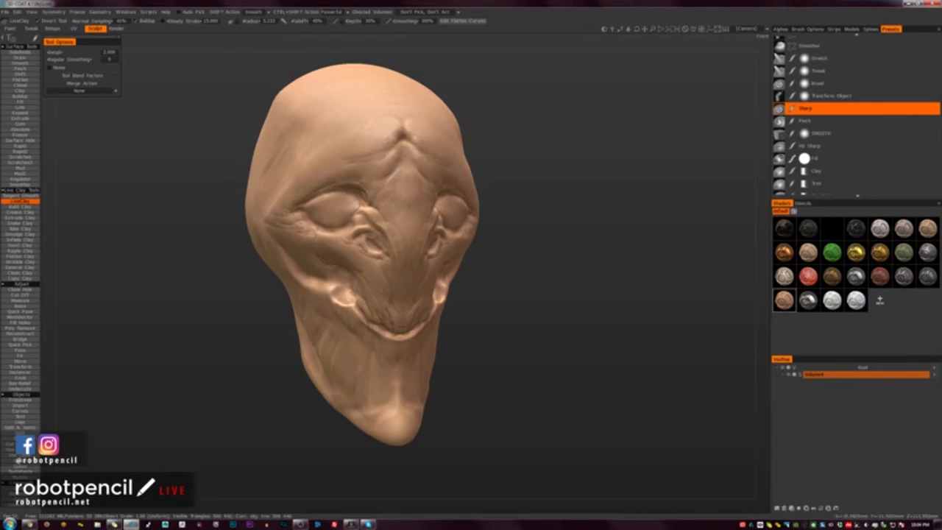
mouse_move(394, 361)
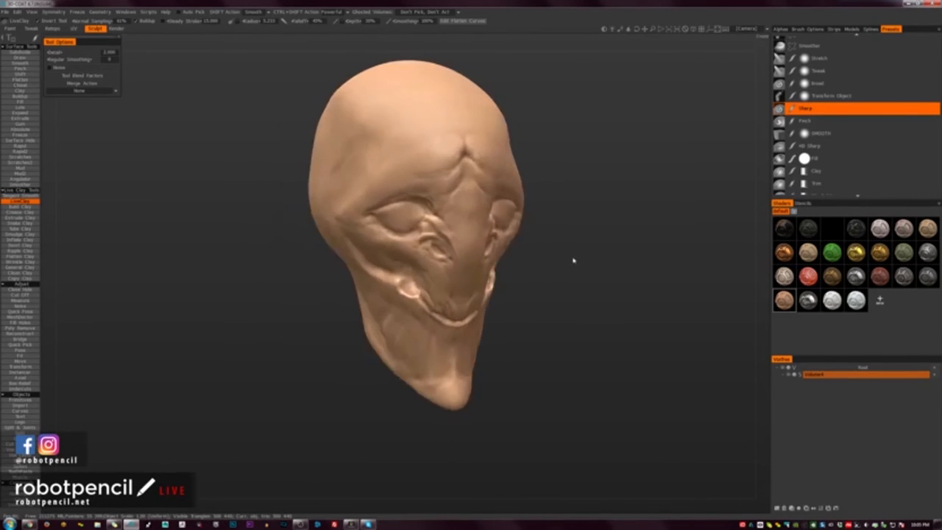
click(817, 171)
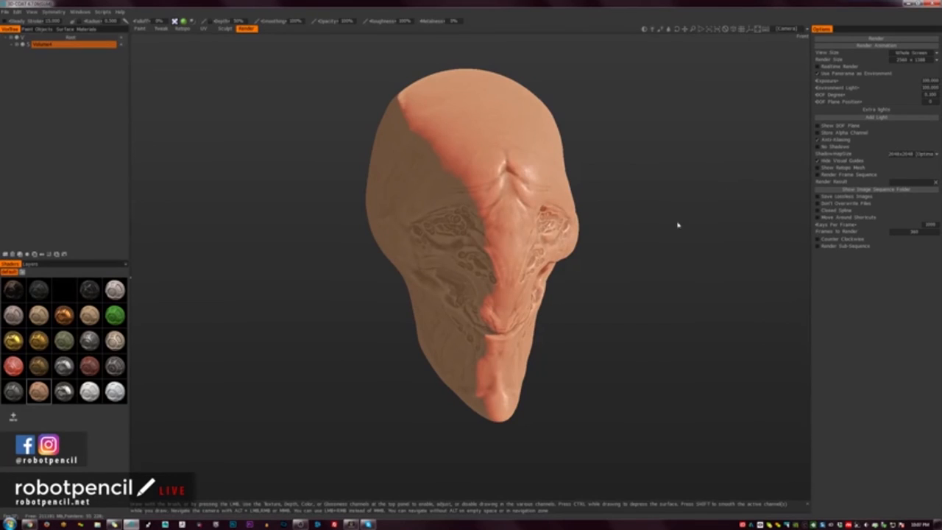
mouse_move(860, 56)
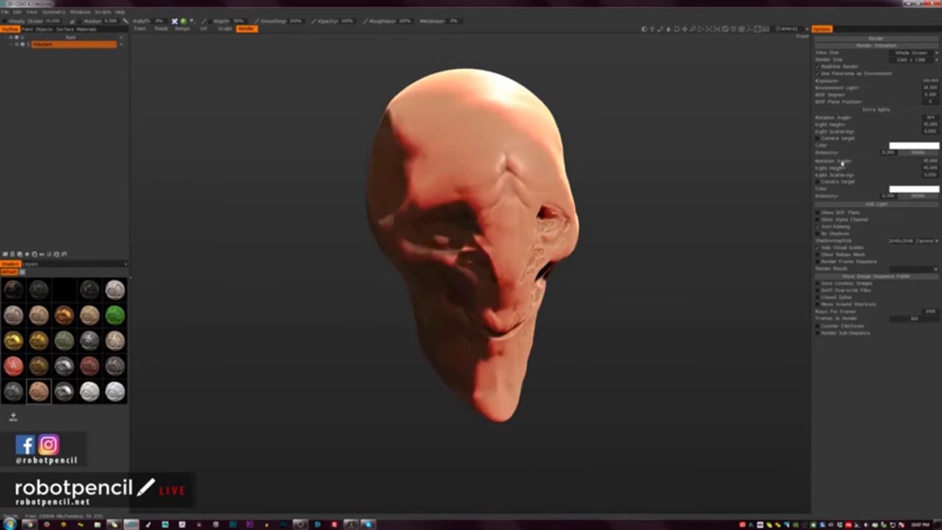
drag(478, 257, 471, 221)
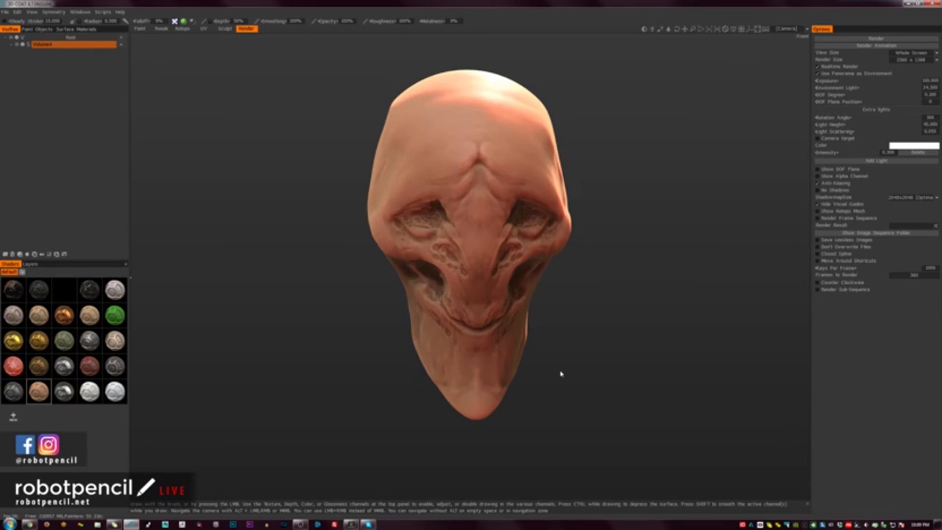
mouse_move(222, 42)
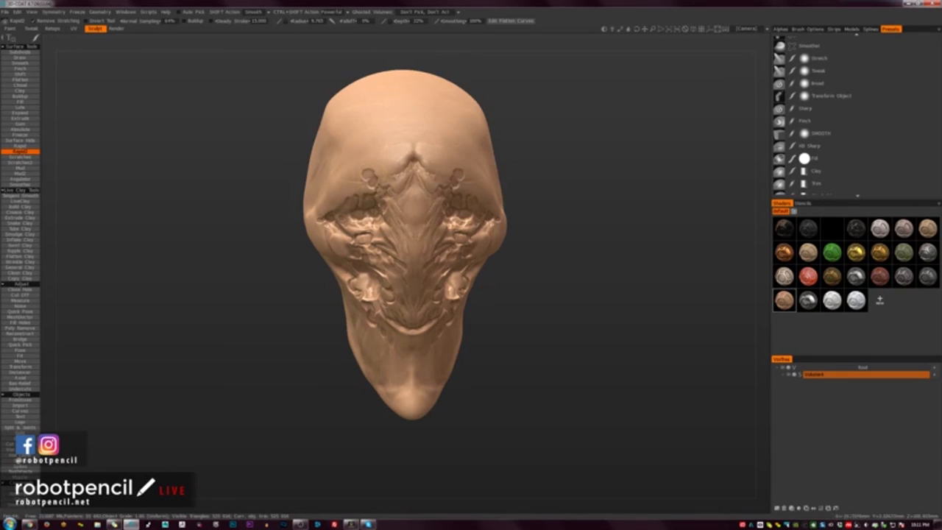
Choose a tool option before detailing wrinkles around the eye sockets
click(368, 173)
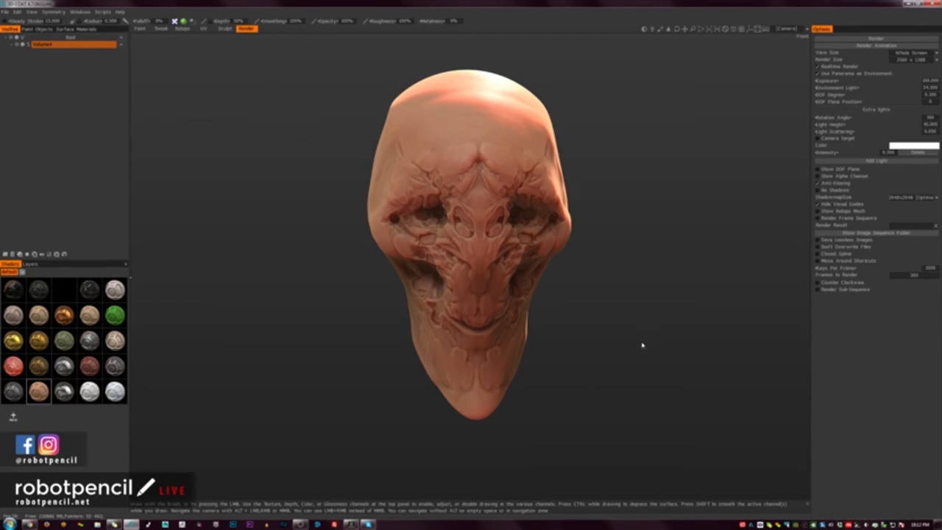
mouse_move(615, 412)
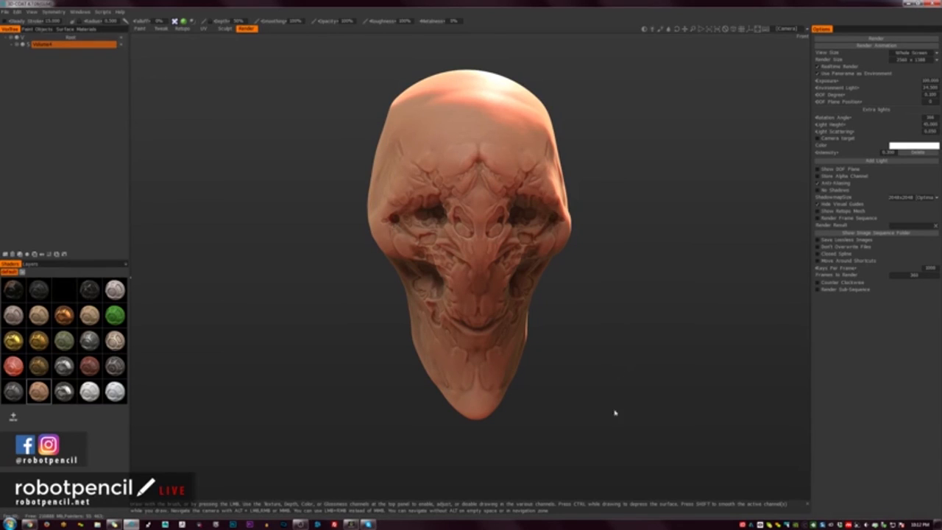
mouse_move(593, 438)
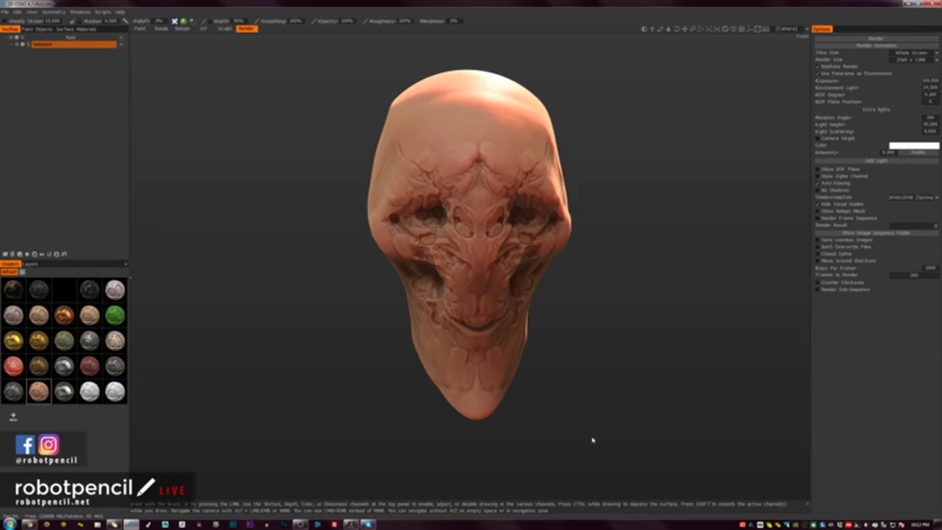